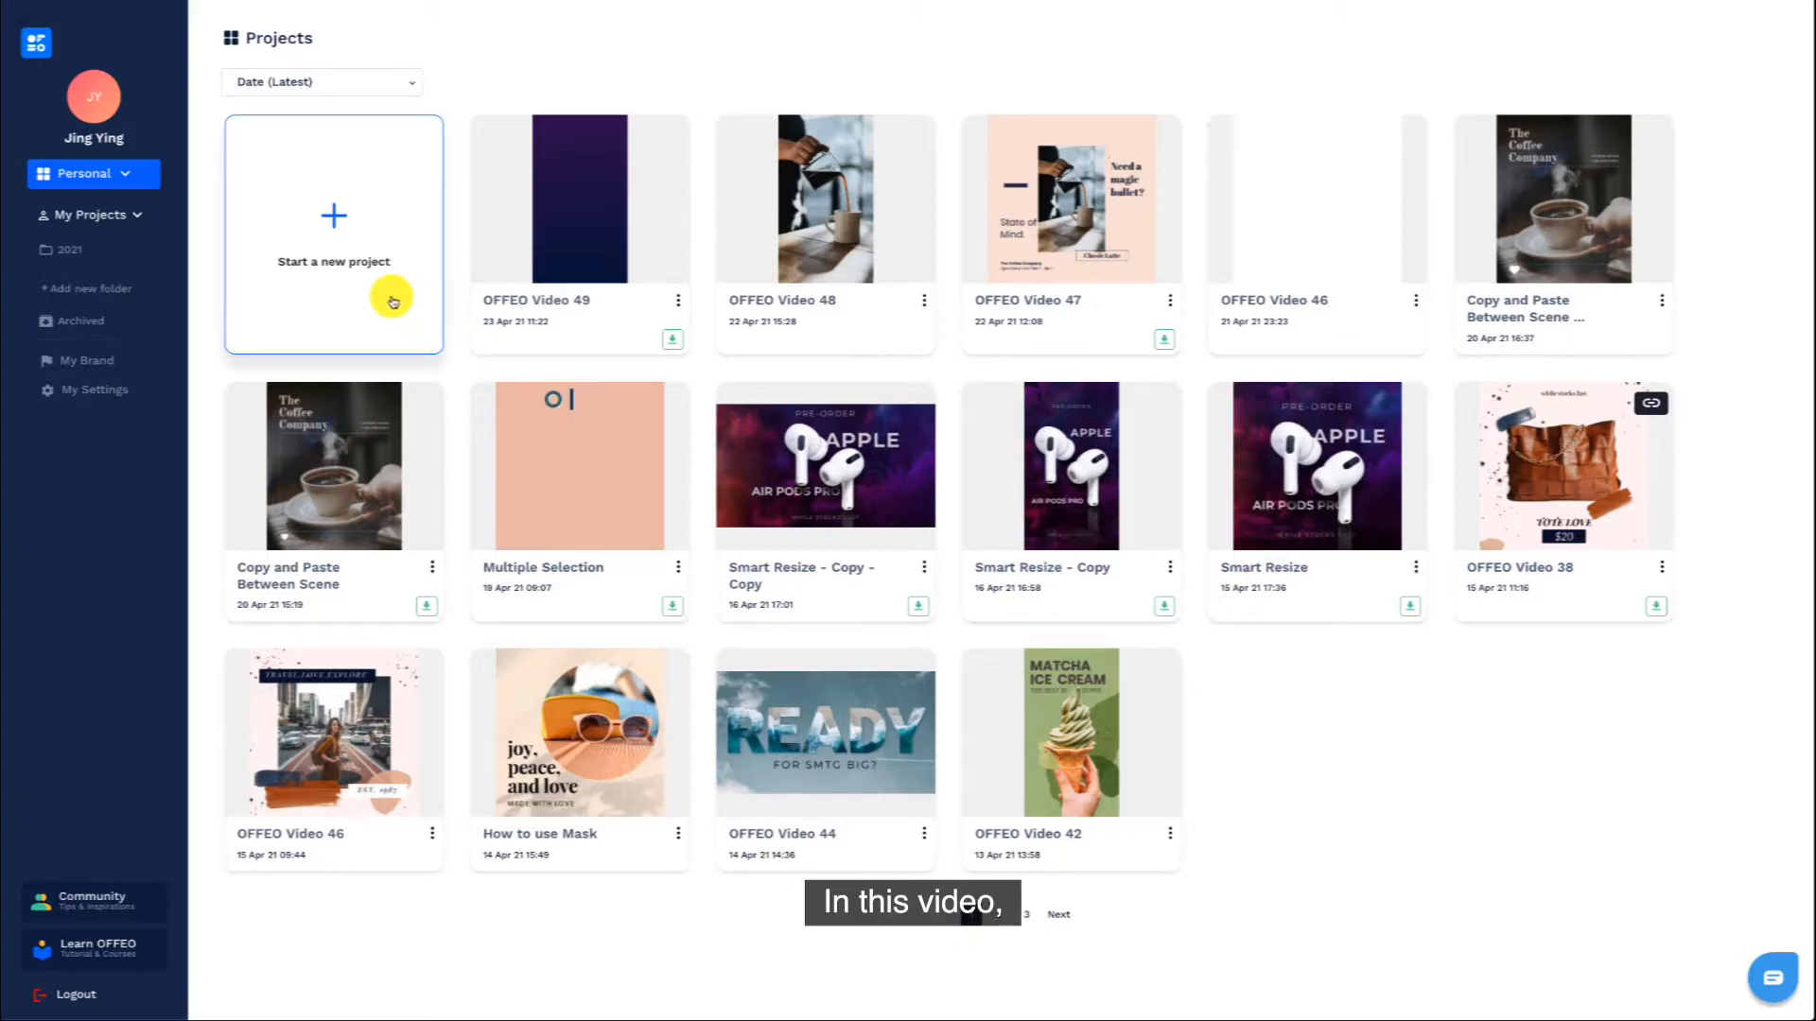
# - Start a new project from the Projects page
pyautogui.click(333, 231)
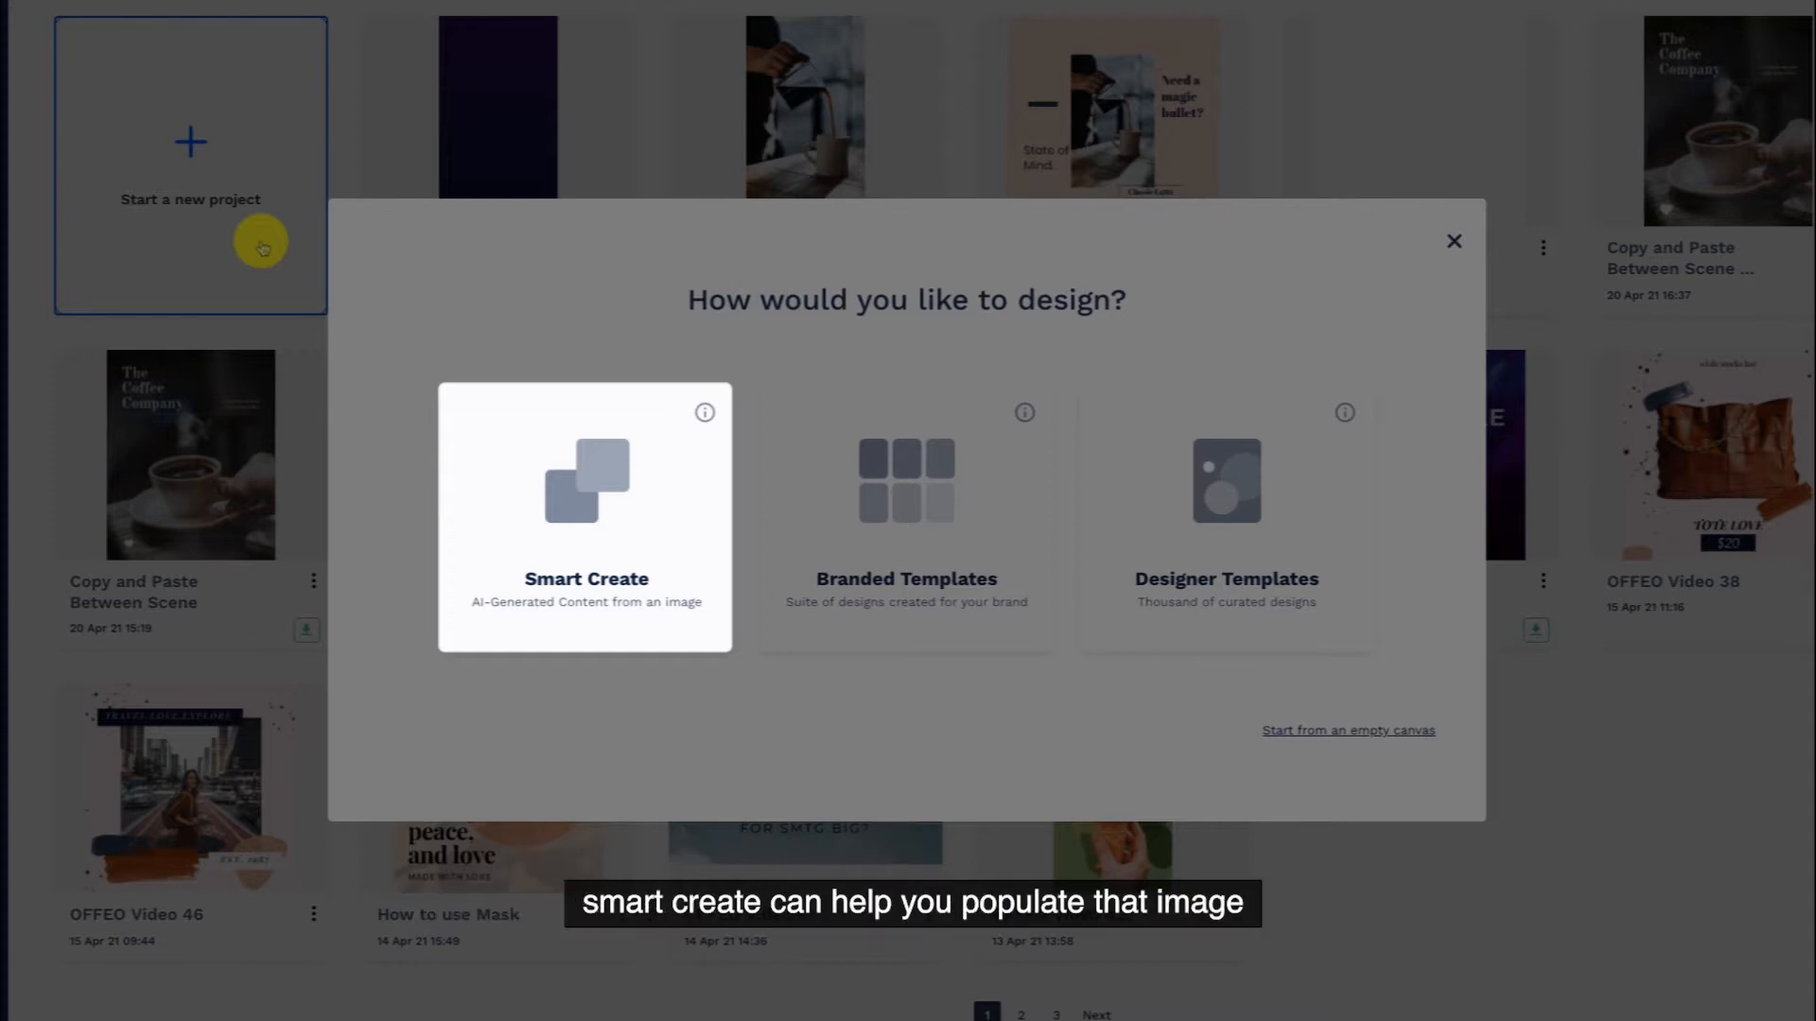
# - Choose Smart Create from an image at Square Size 1080 x 1080
pyautogui.click(587, 517)
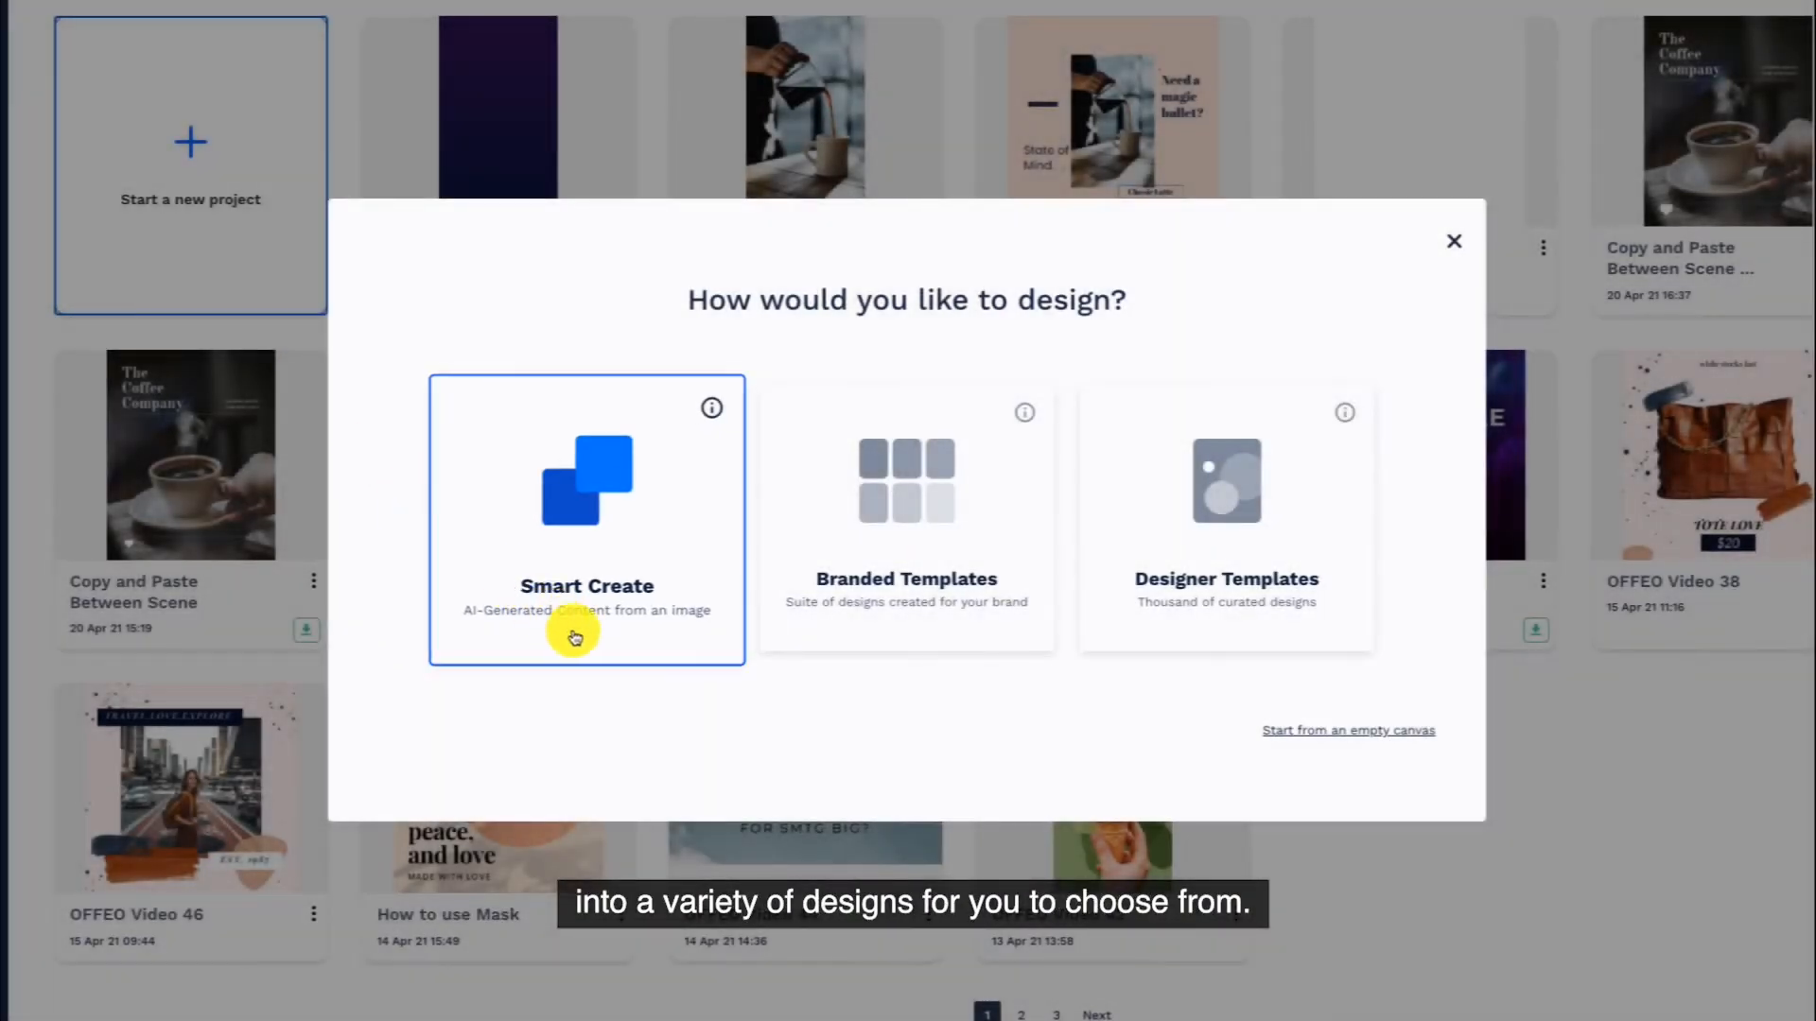
pyautogui.click(586, 519)
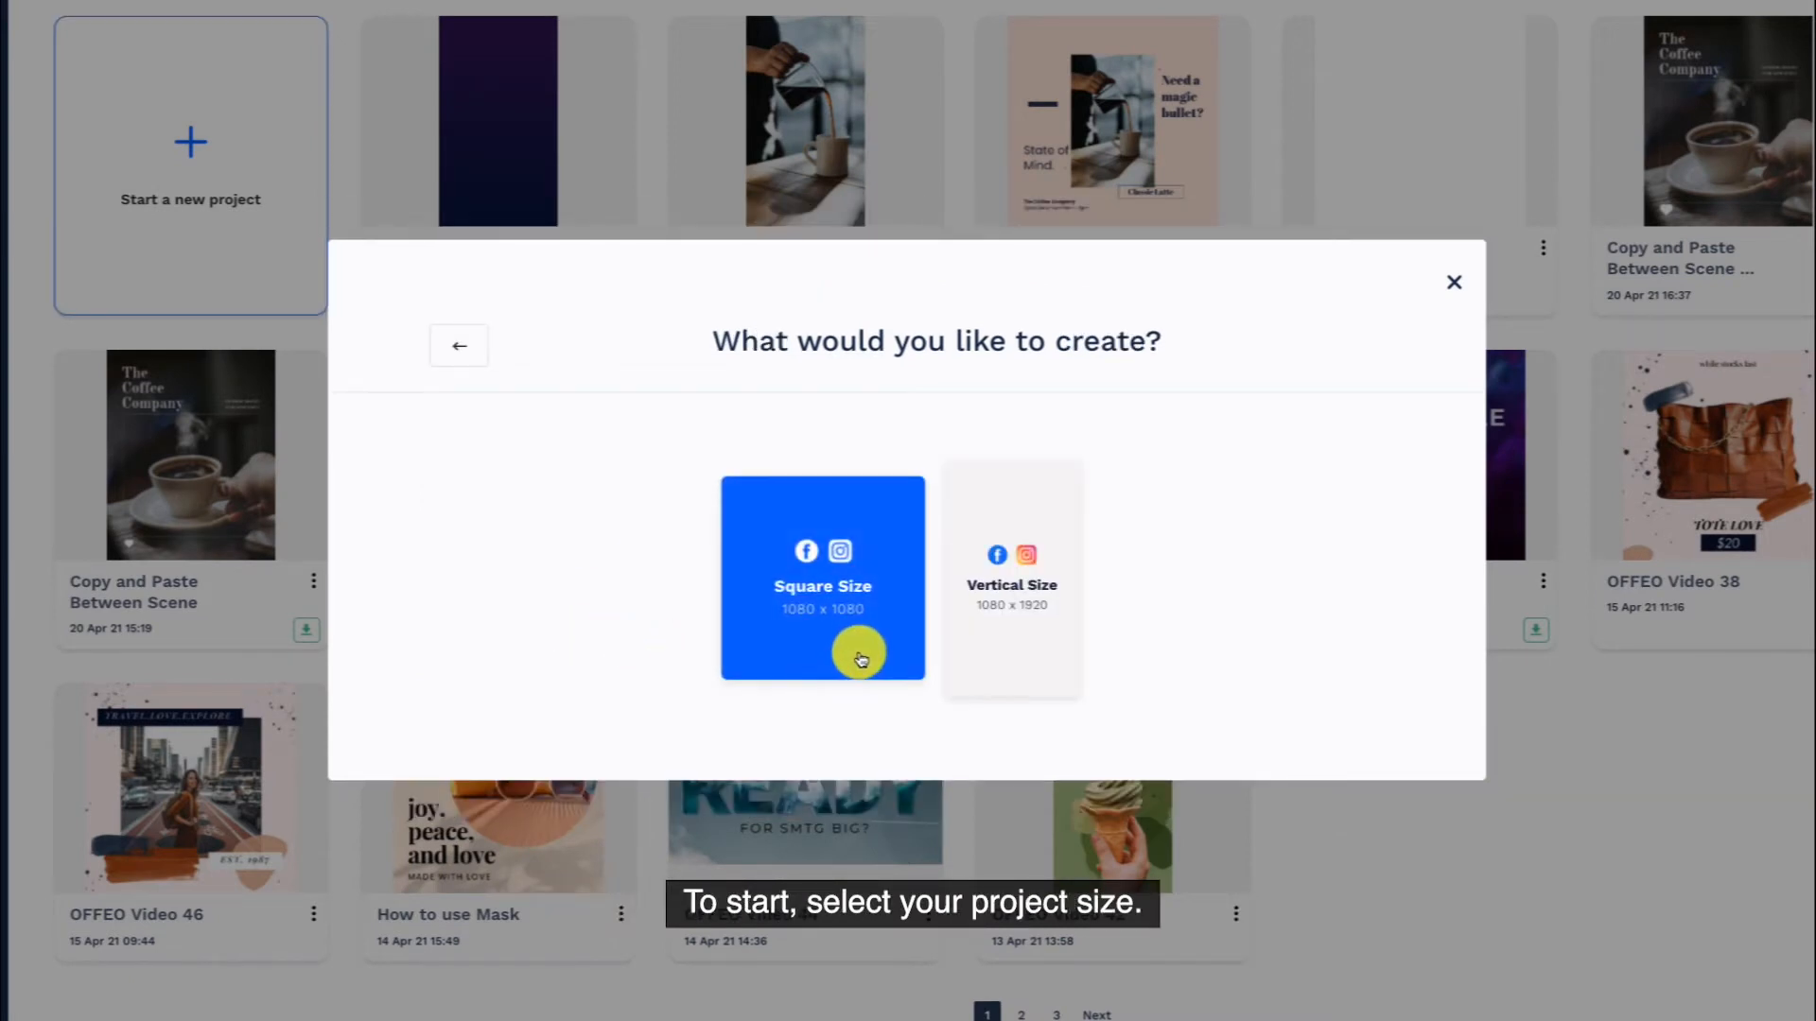
pyautogui.click(823, 579)
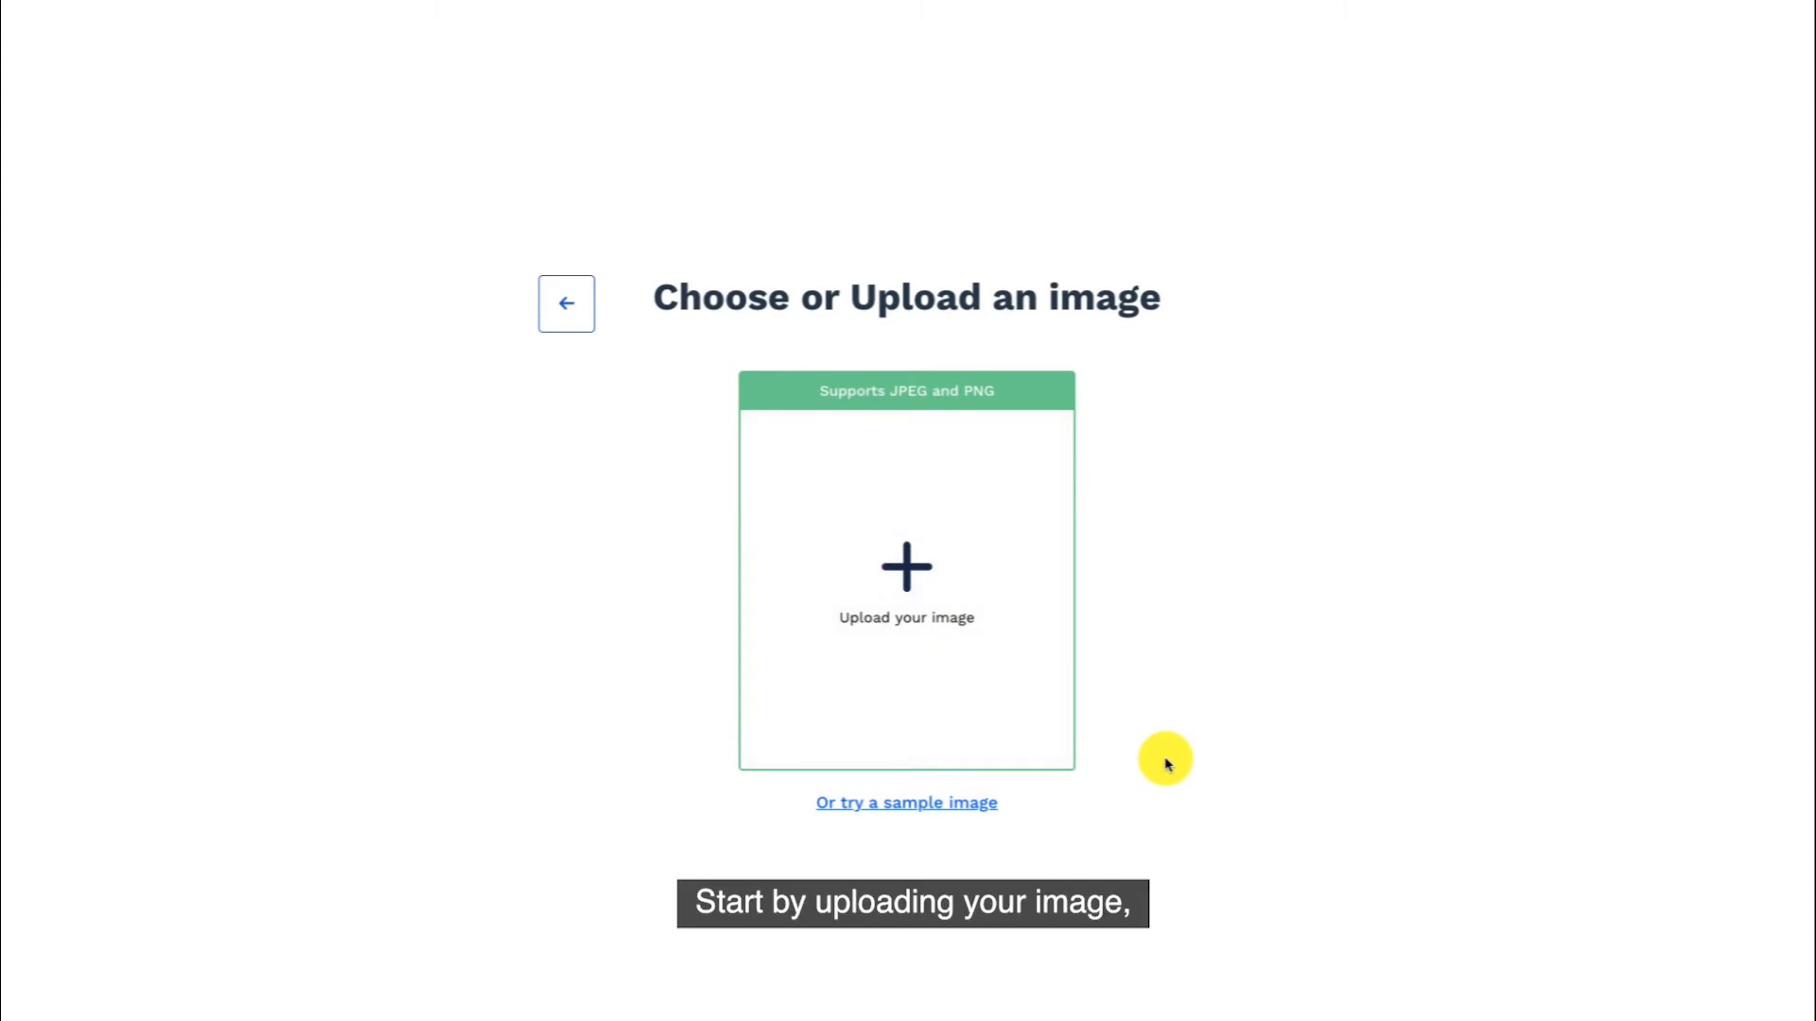
pyautogui.moveTo(933, 634)
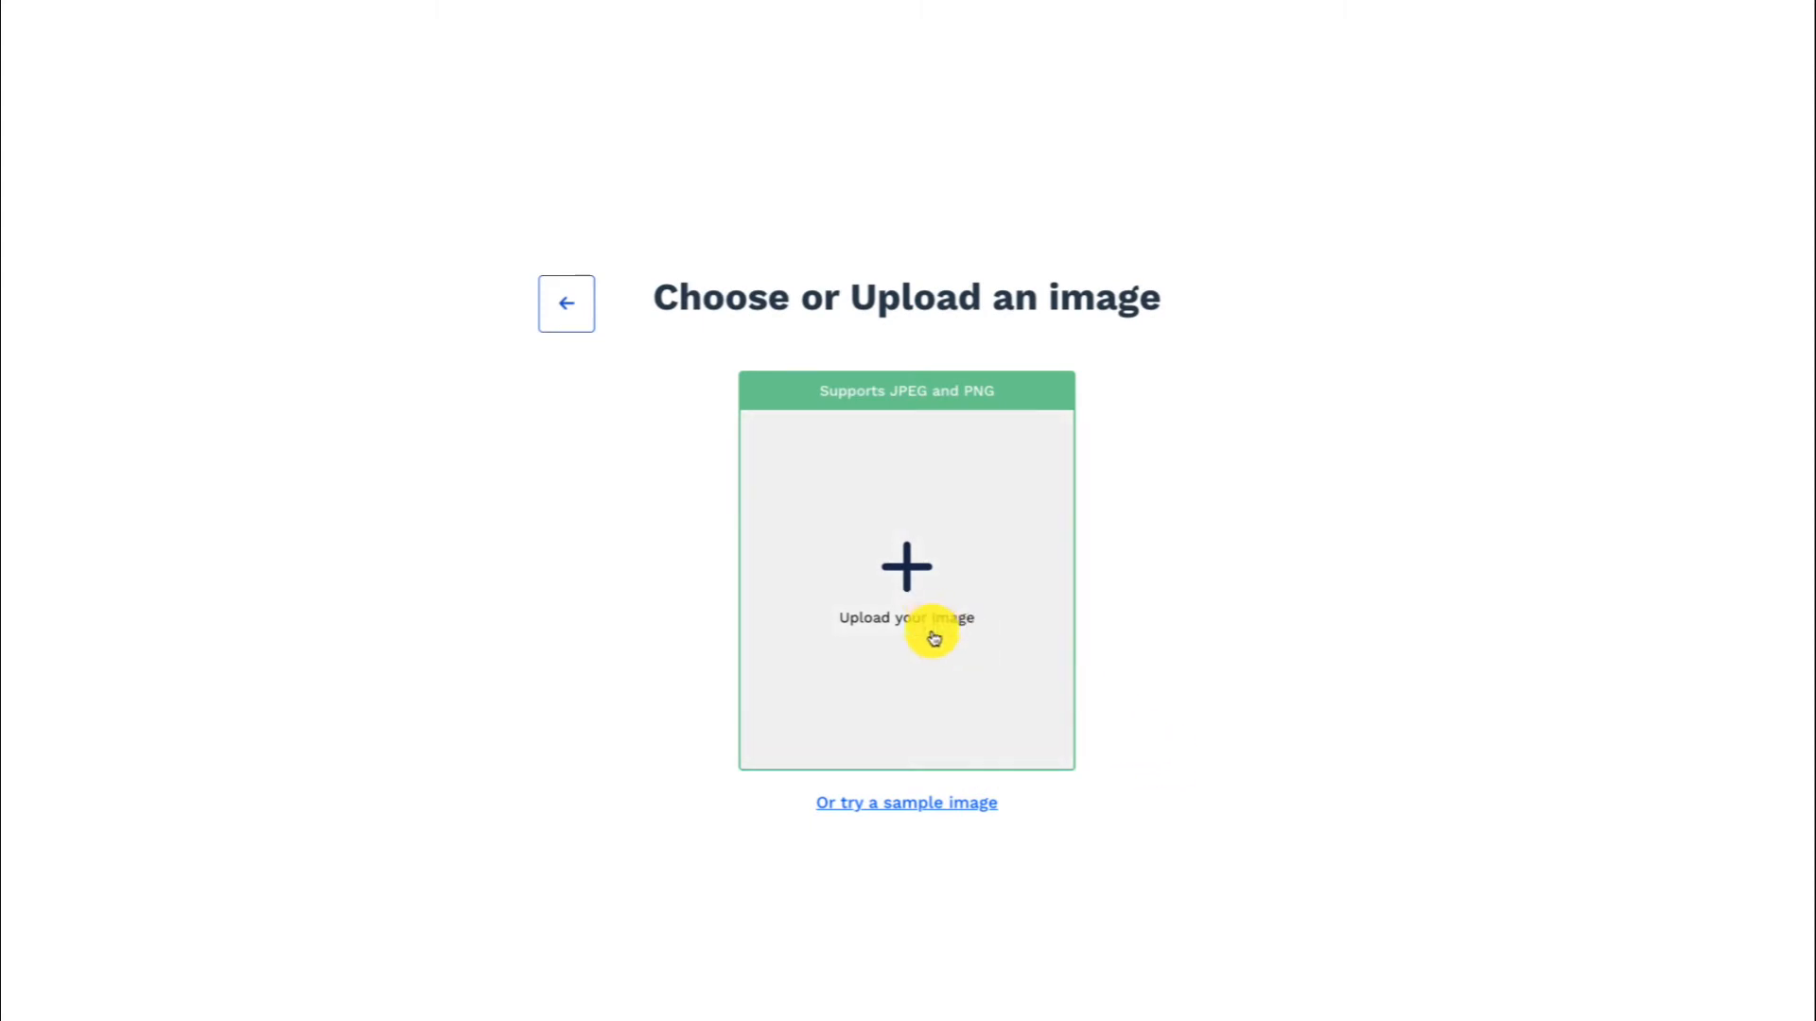
# - Pick the black sneaker from Stock Images as the product photo and remove its background
pyautogui.click(906, 802)
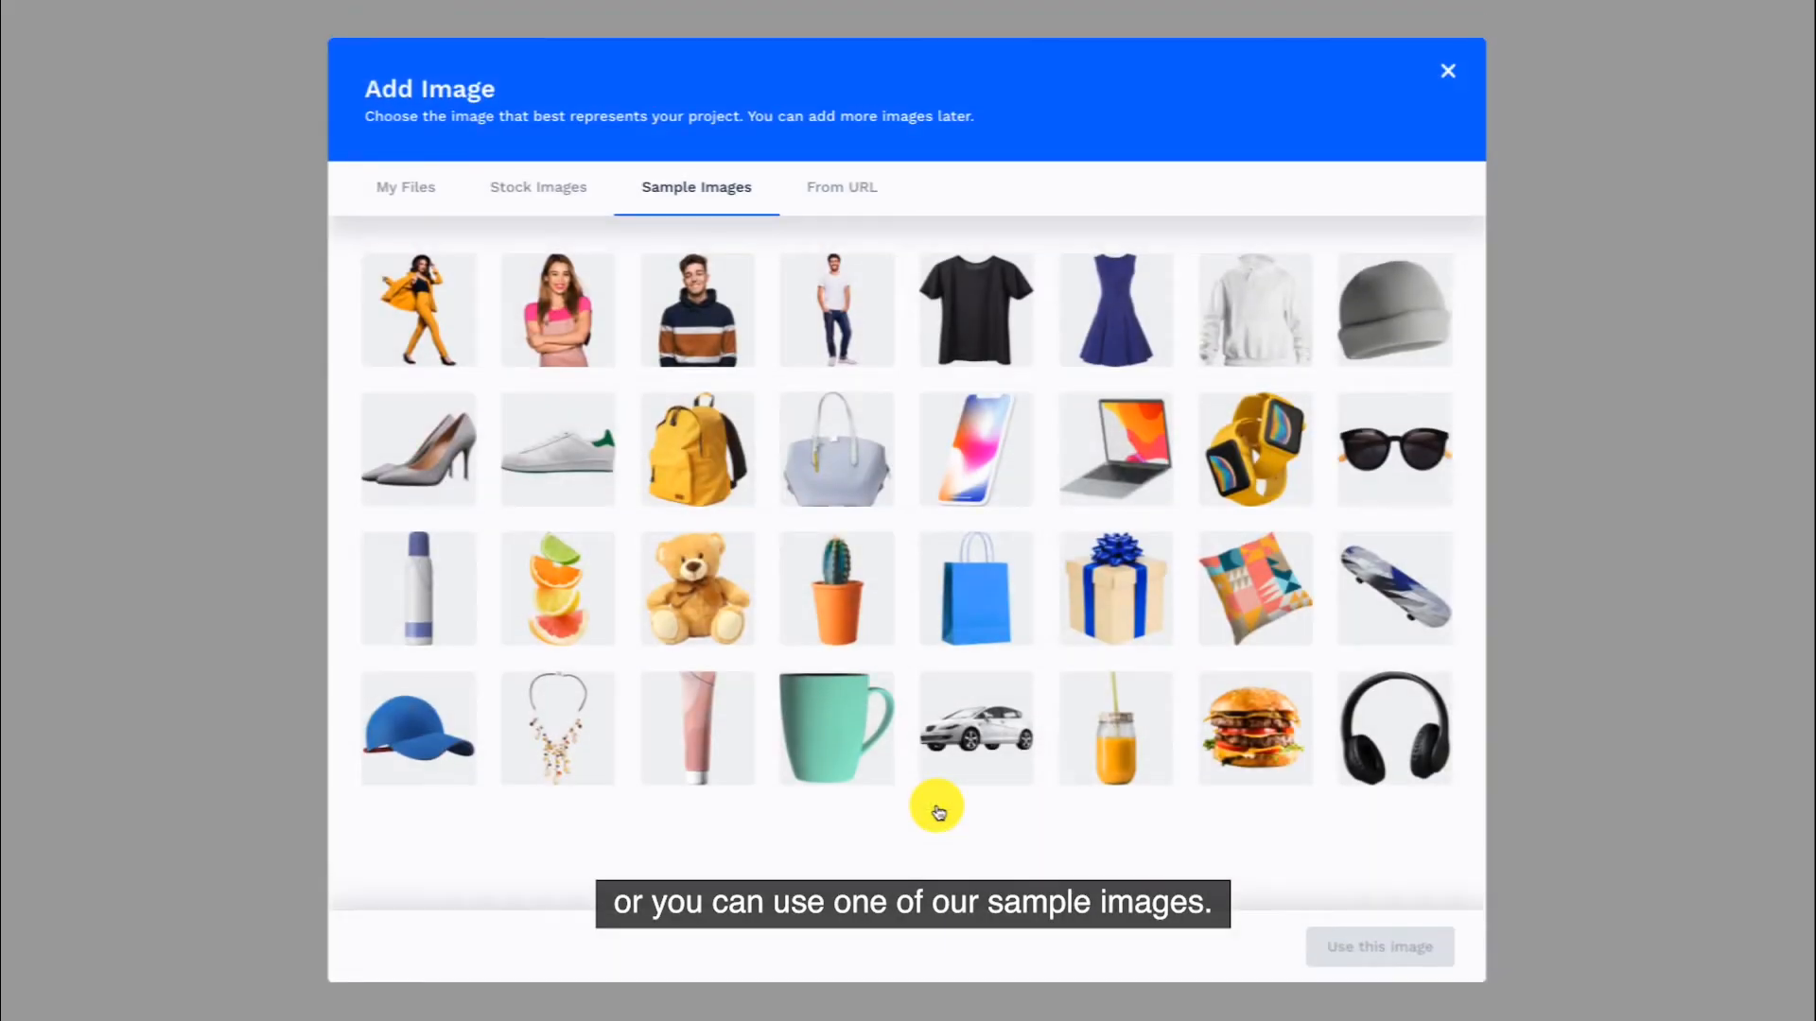
pyautogui.click(537, 187)
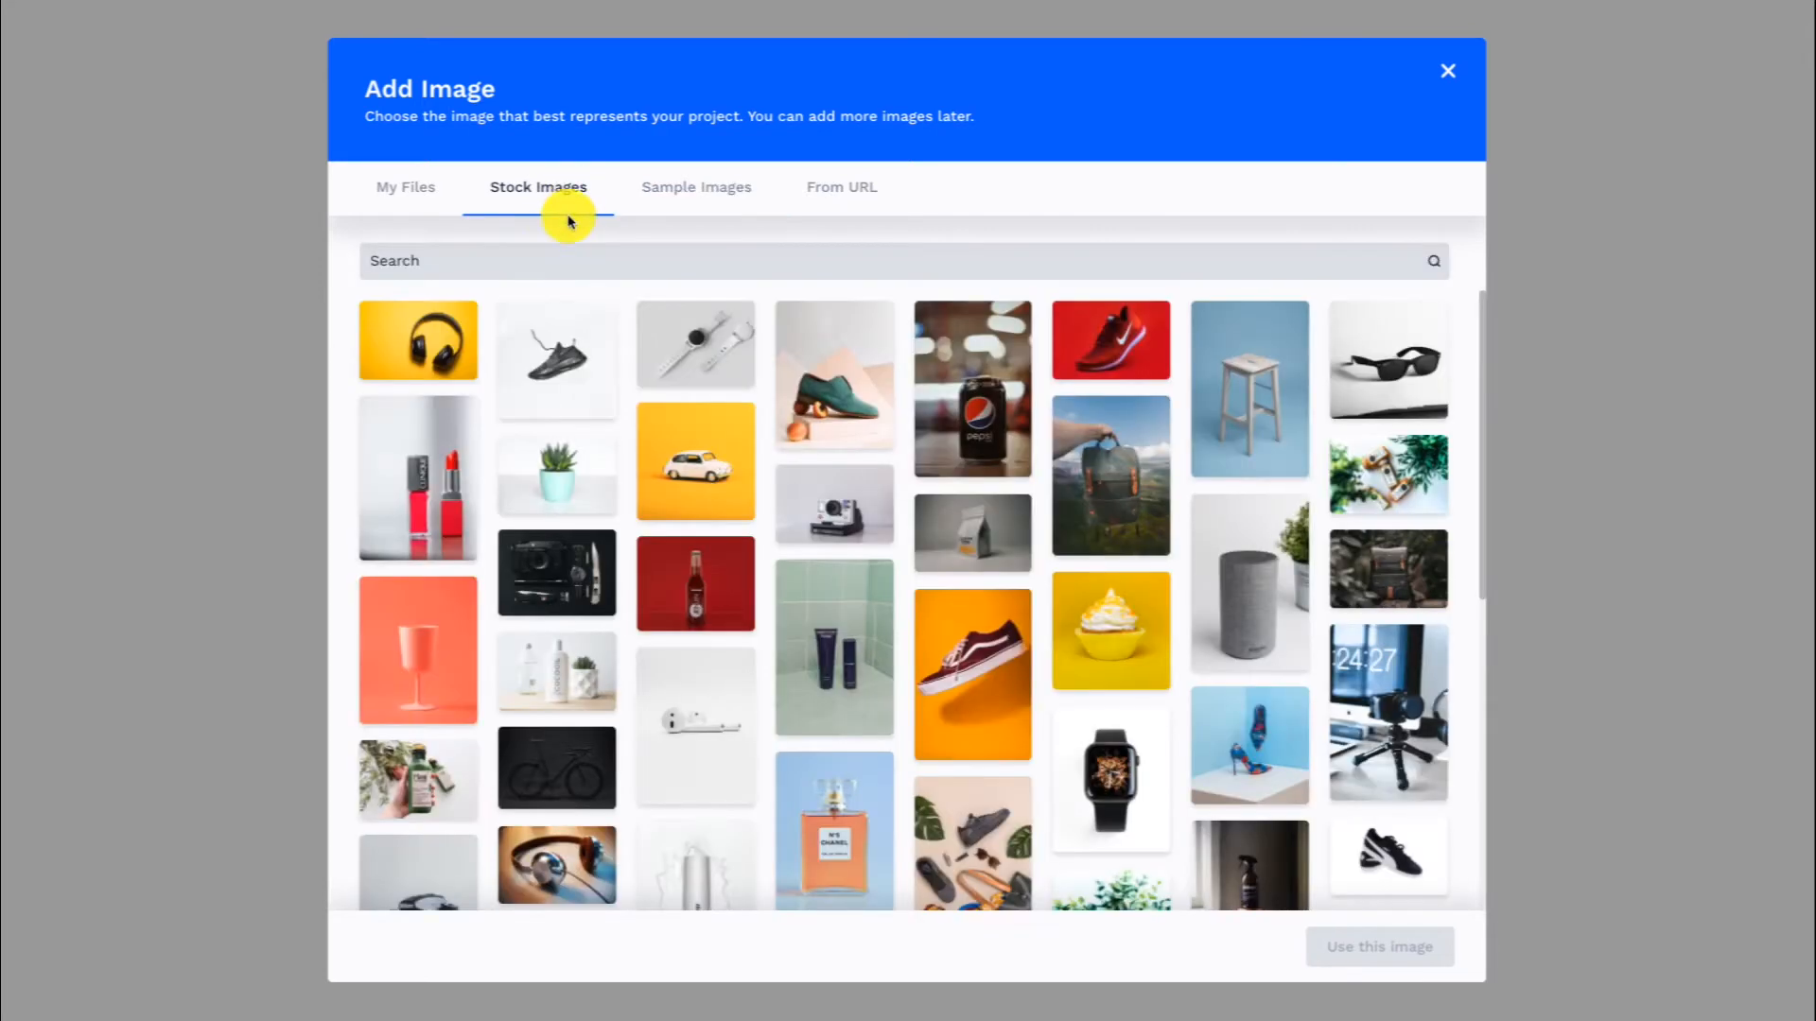
pyautogui.click(556, 360)
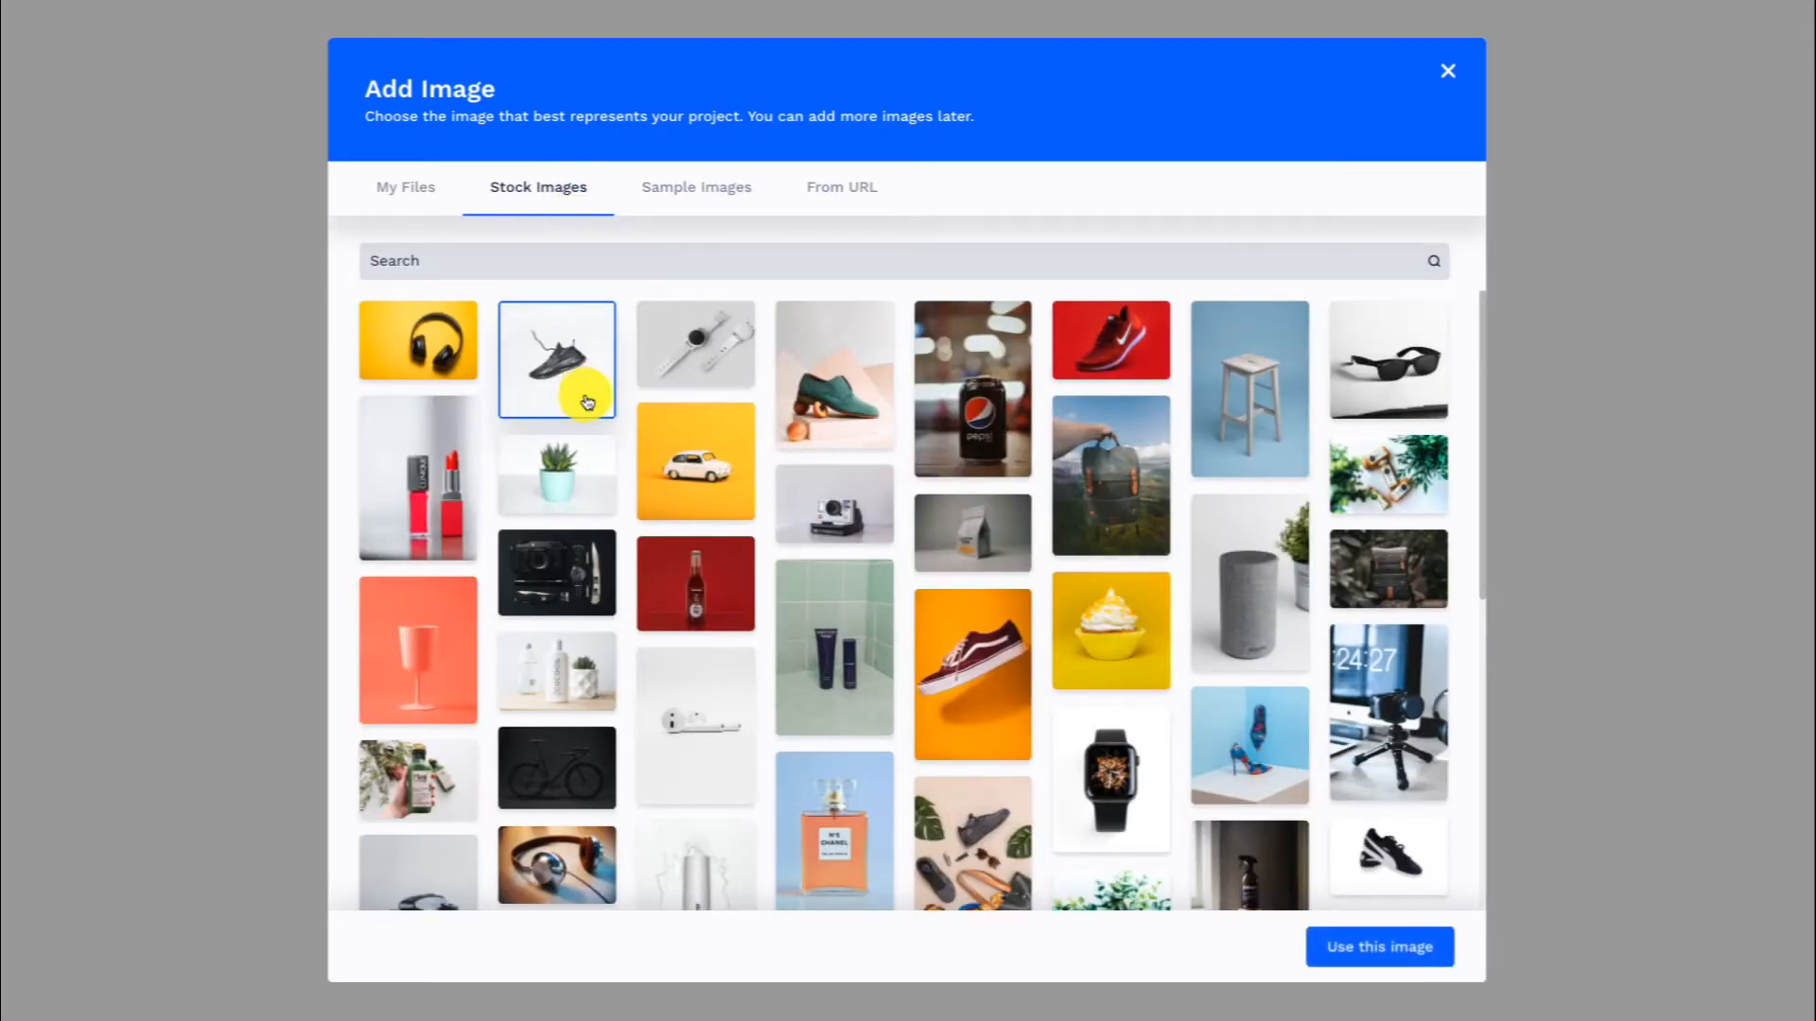
pyautogui.click(1379, 946)
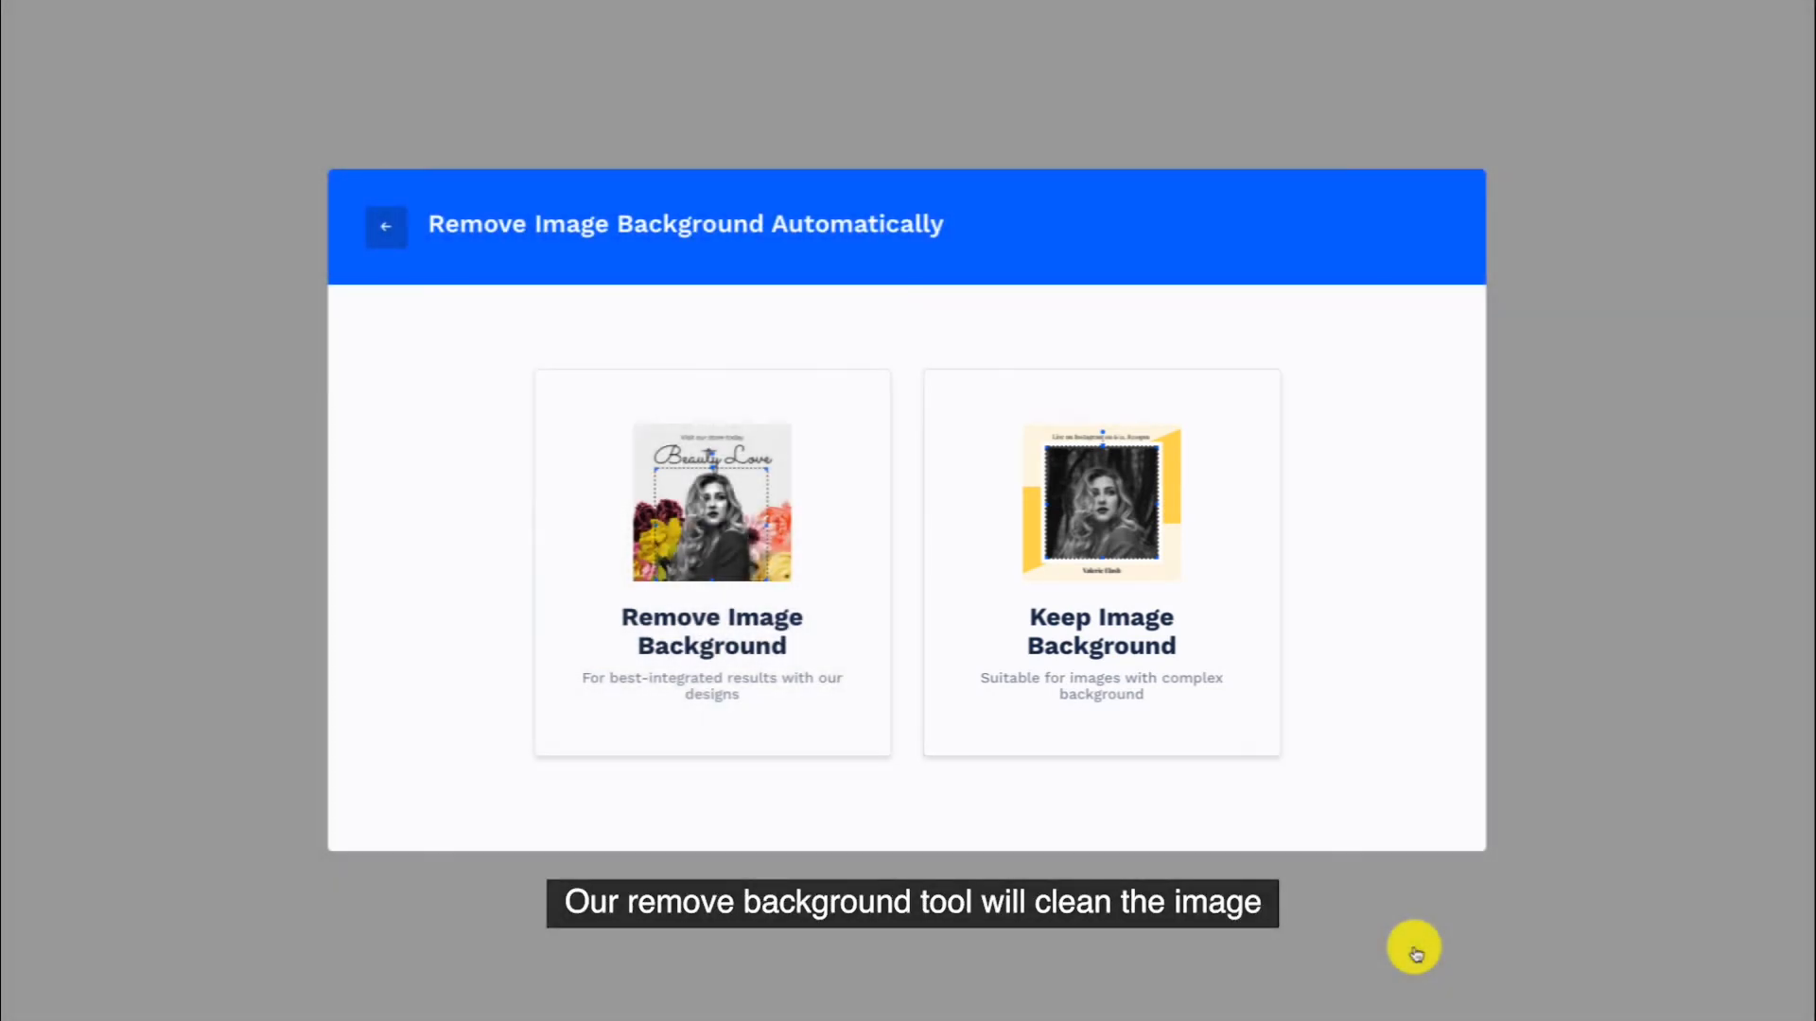
pyautogui.click(711, 564)
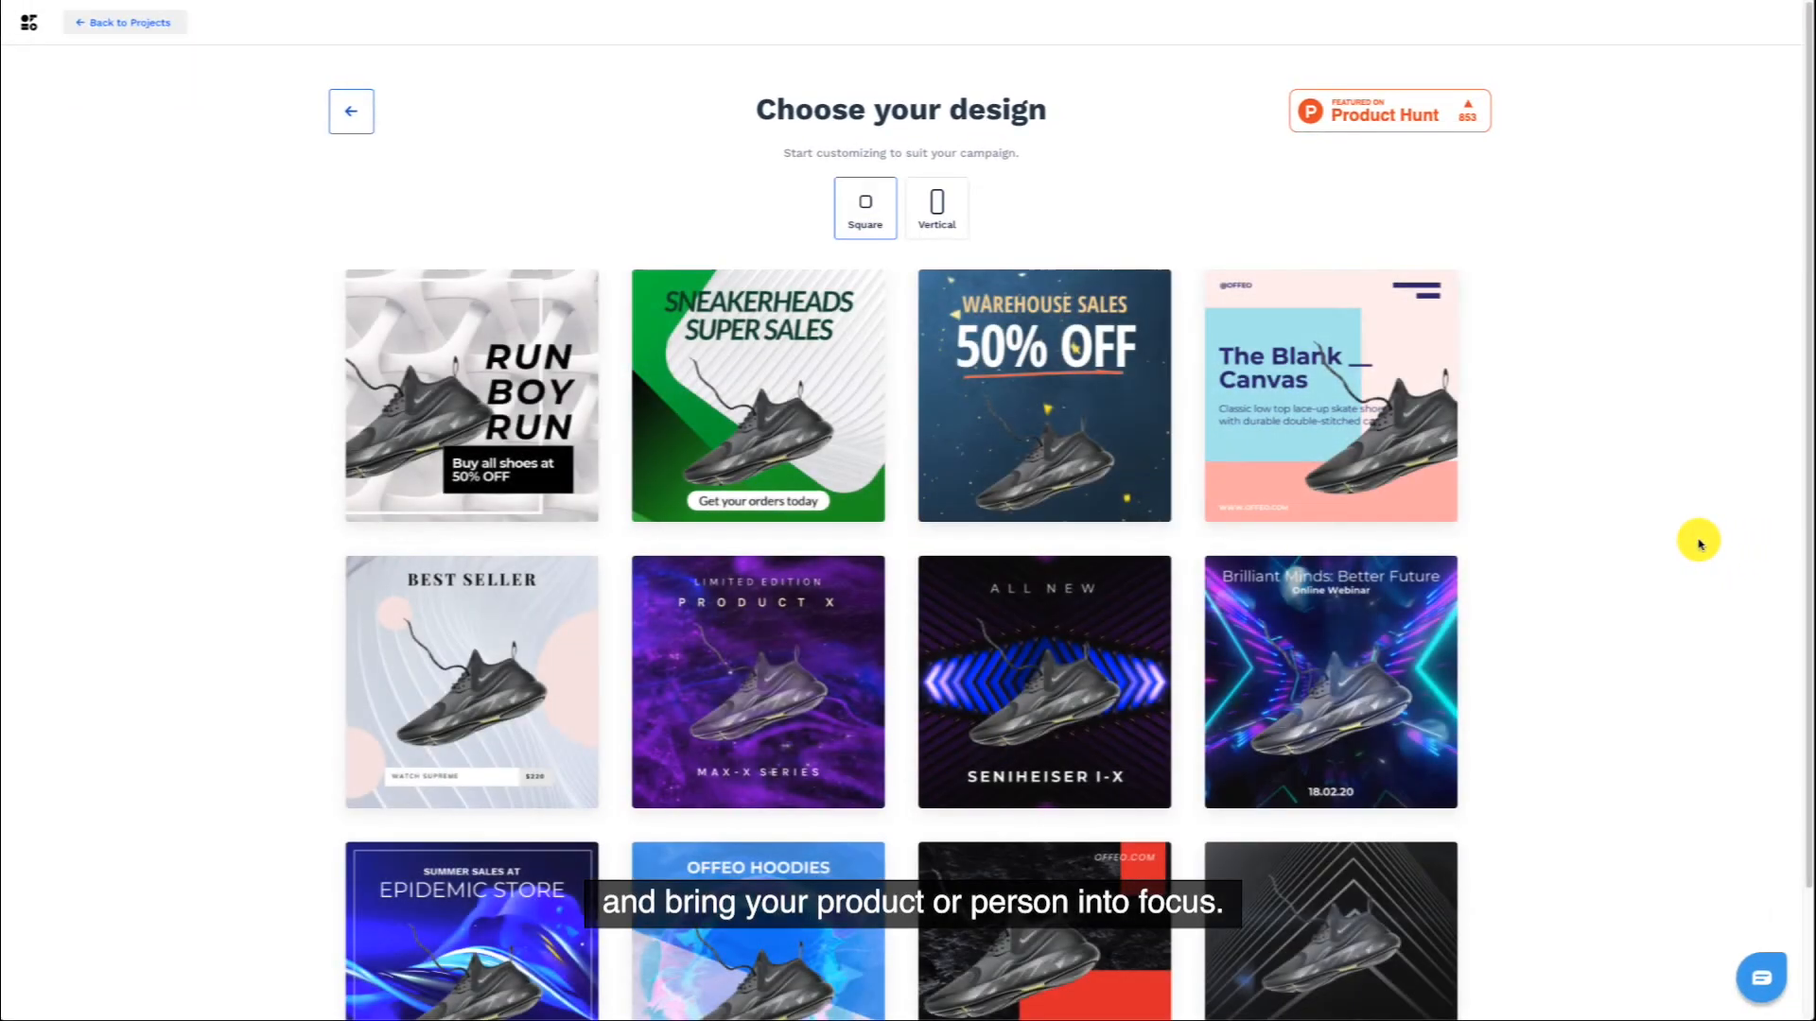
# - Browse the suggestions to the RUN BOY RUN template and tint its background yellow
pyautogui.scroll(-3)
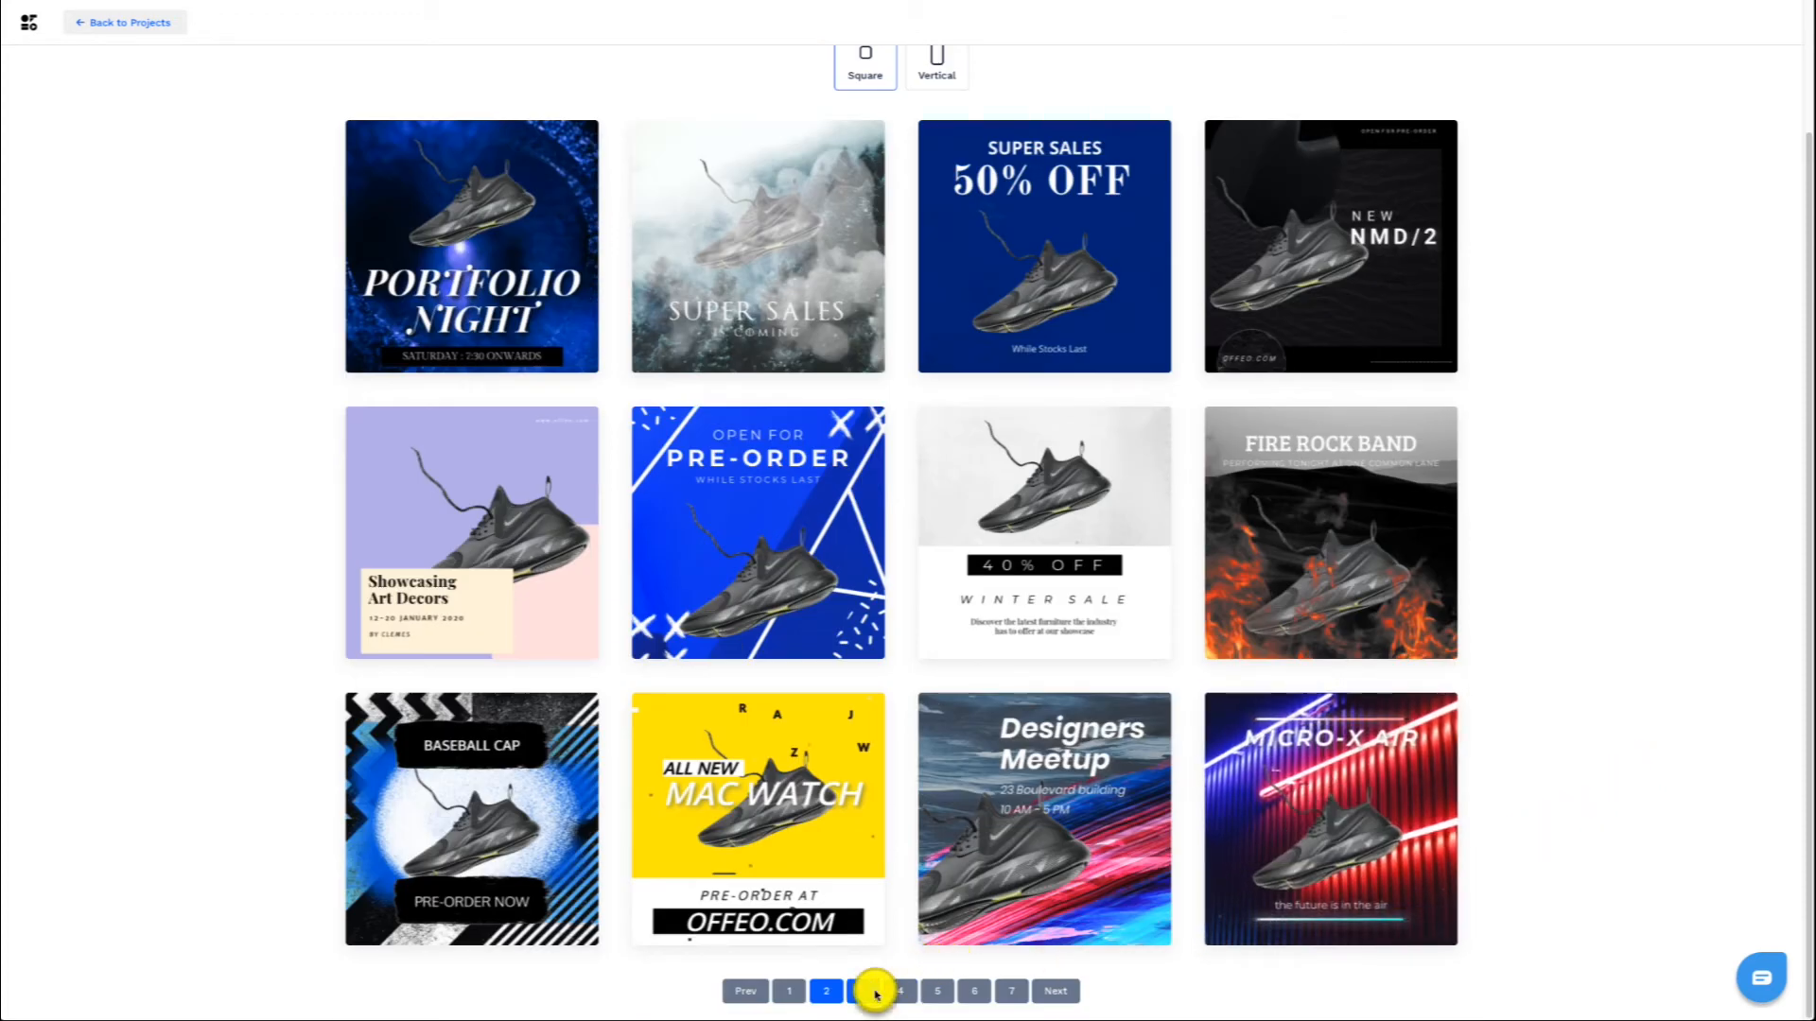
pyautogui.click(875, 992)
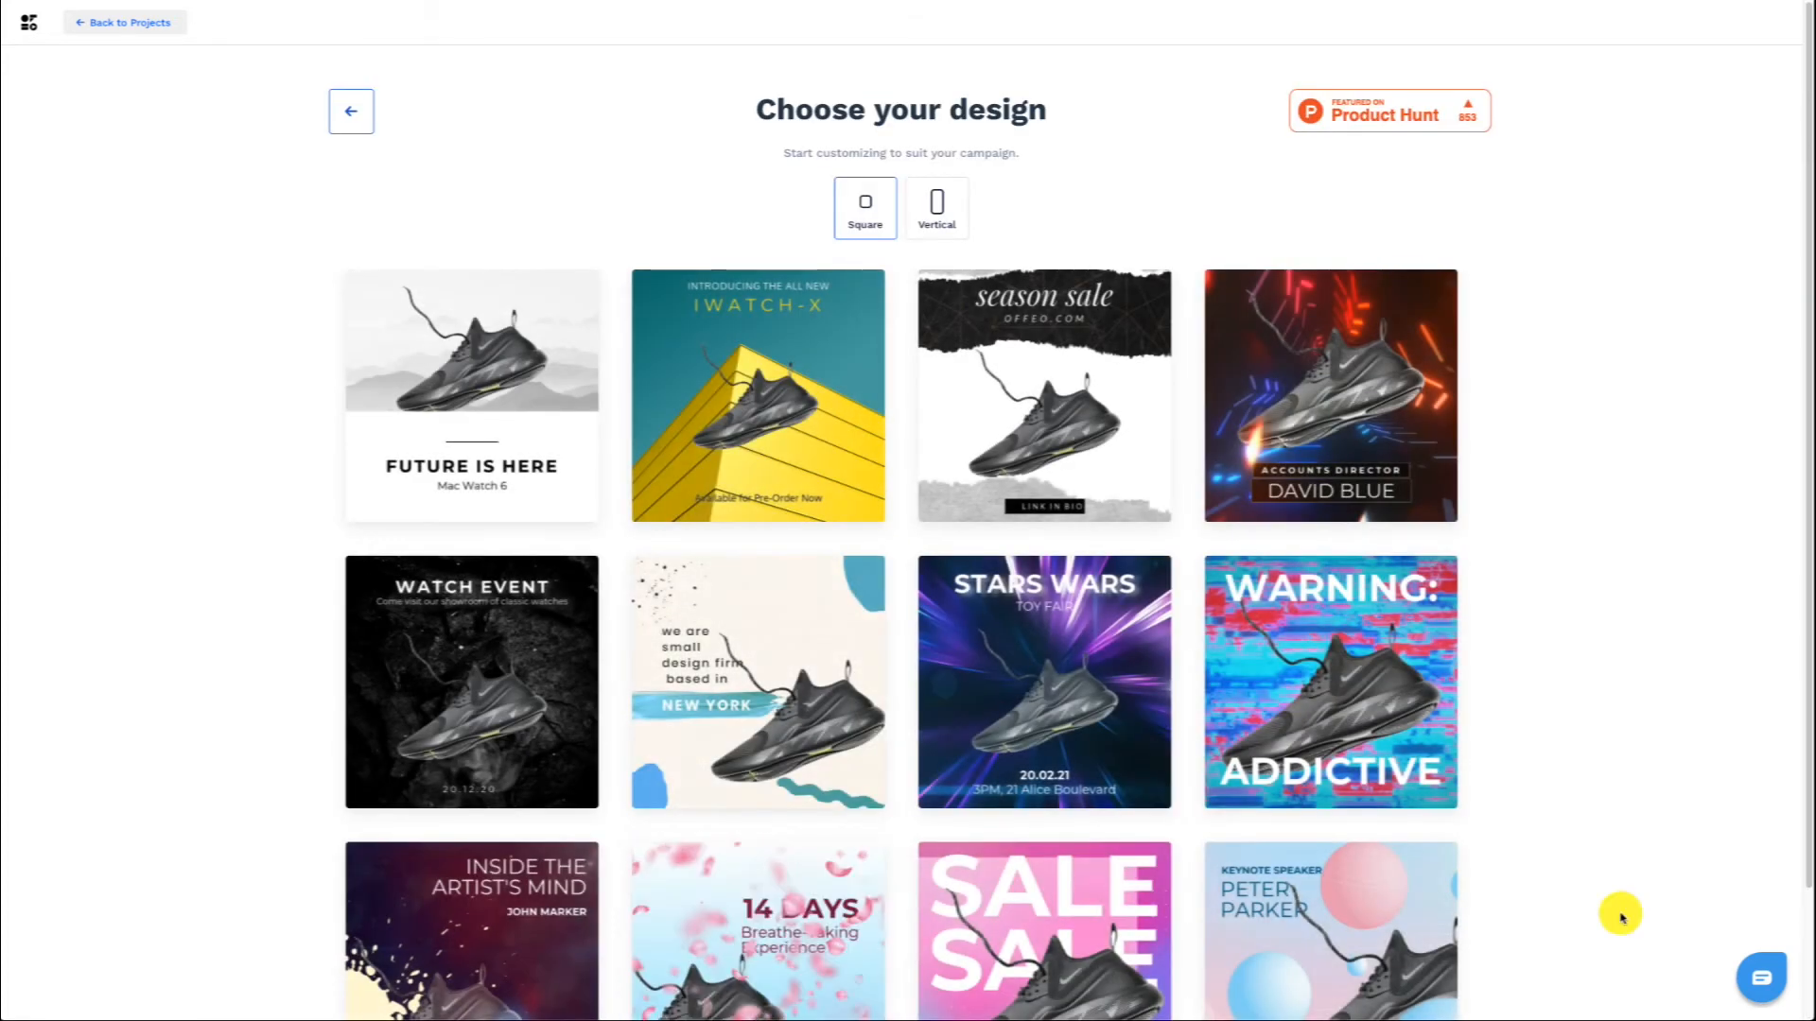
pyautogui.scroll(-3)
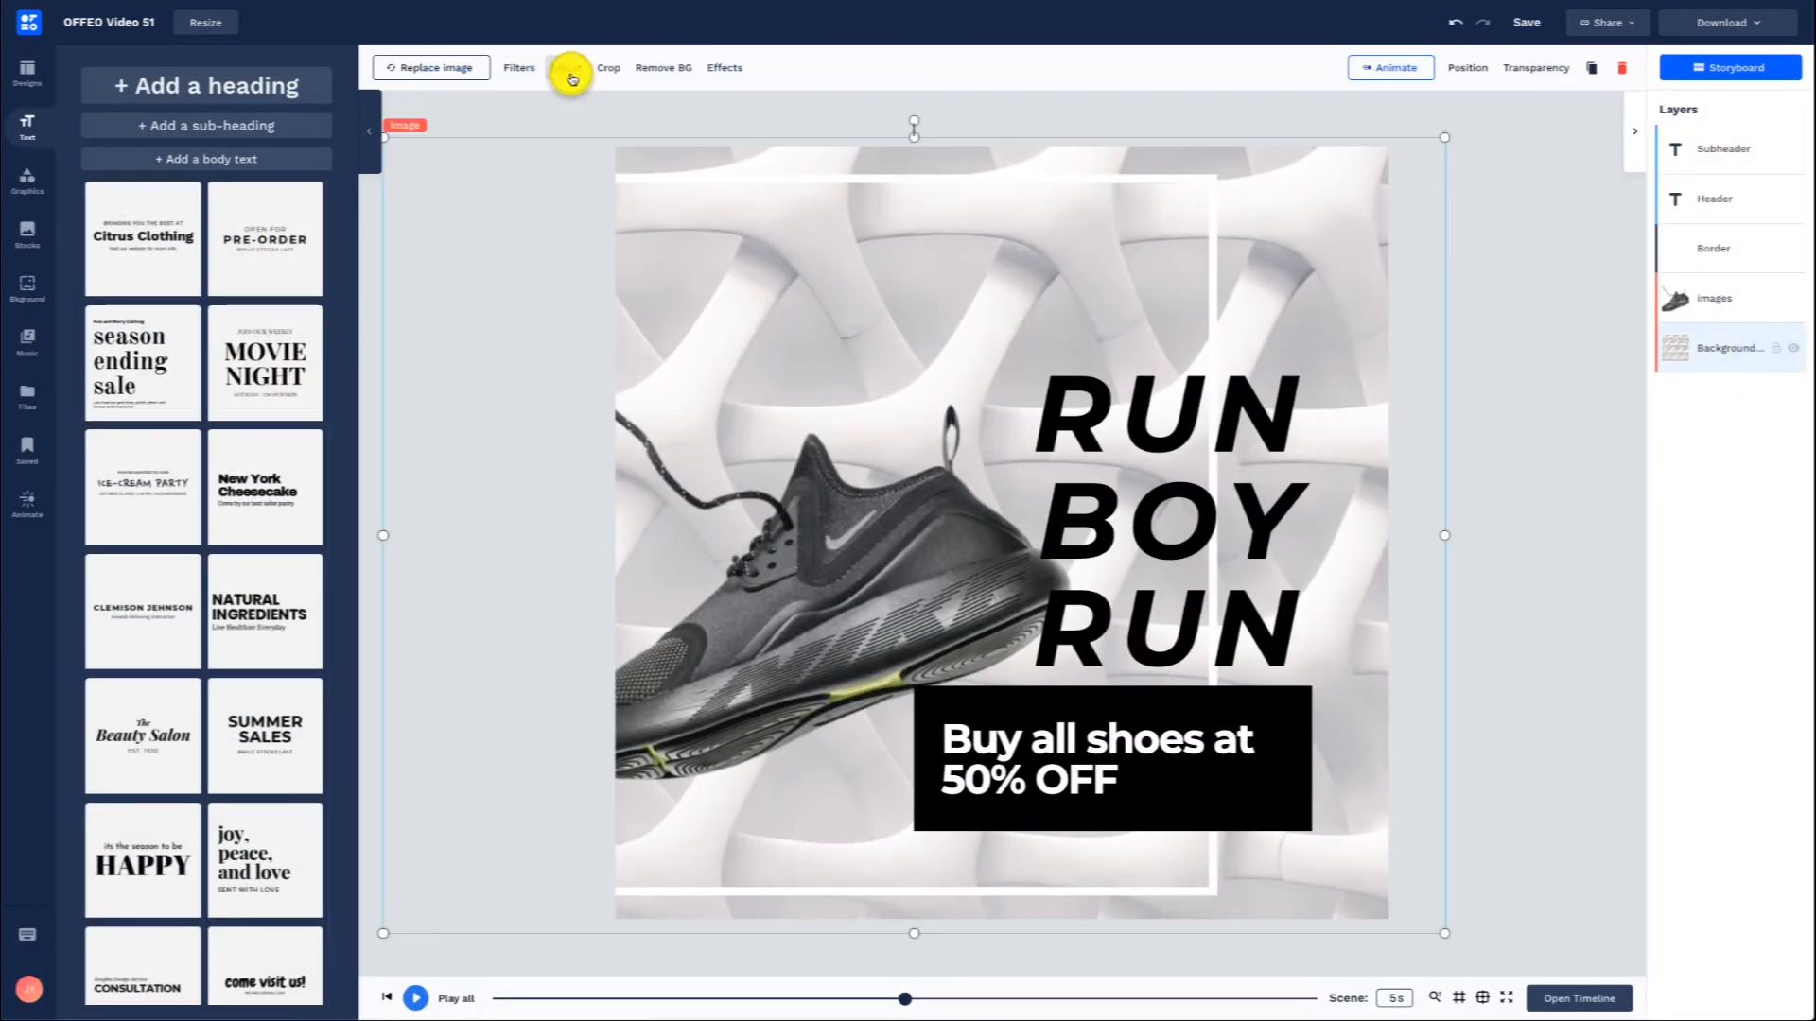
pyautogui.click(1714, 297)
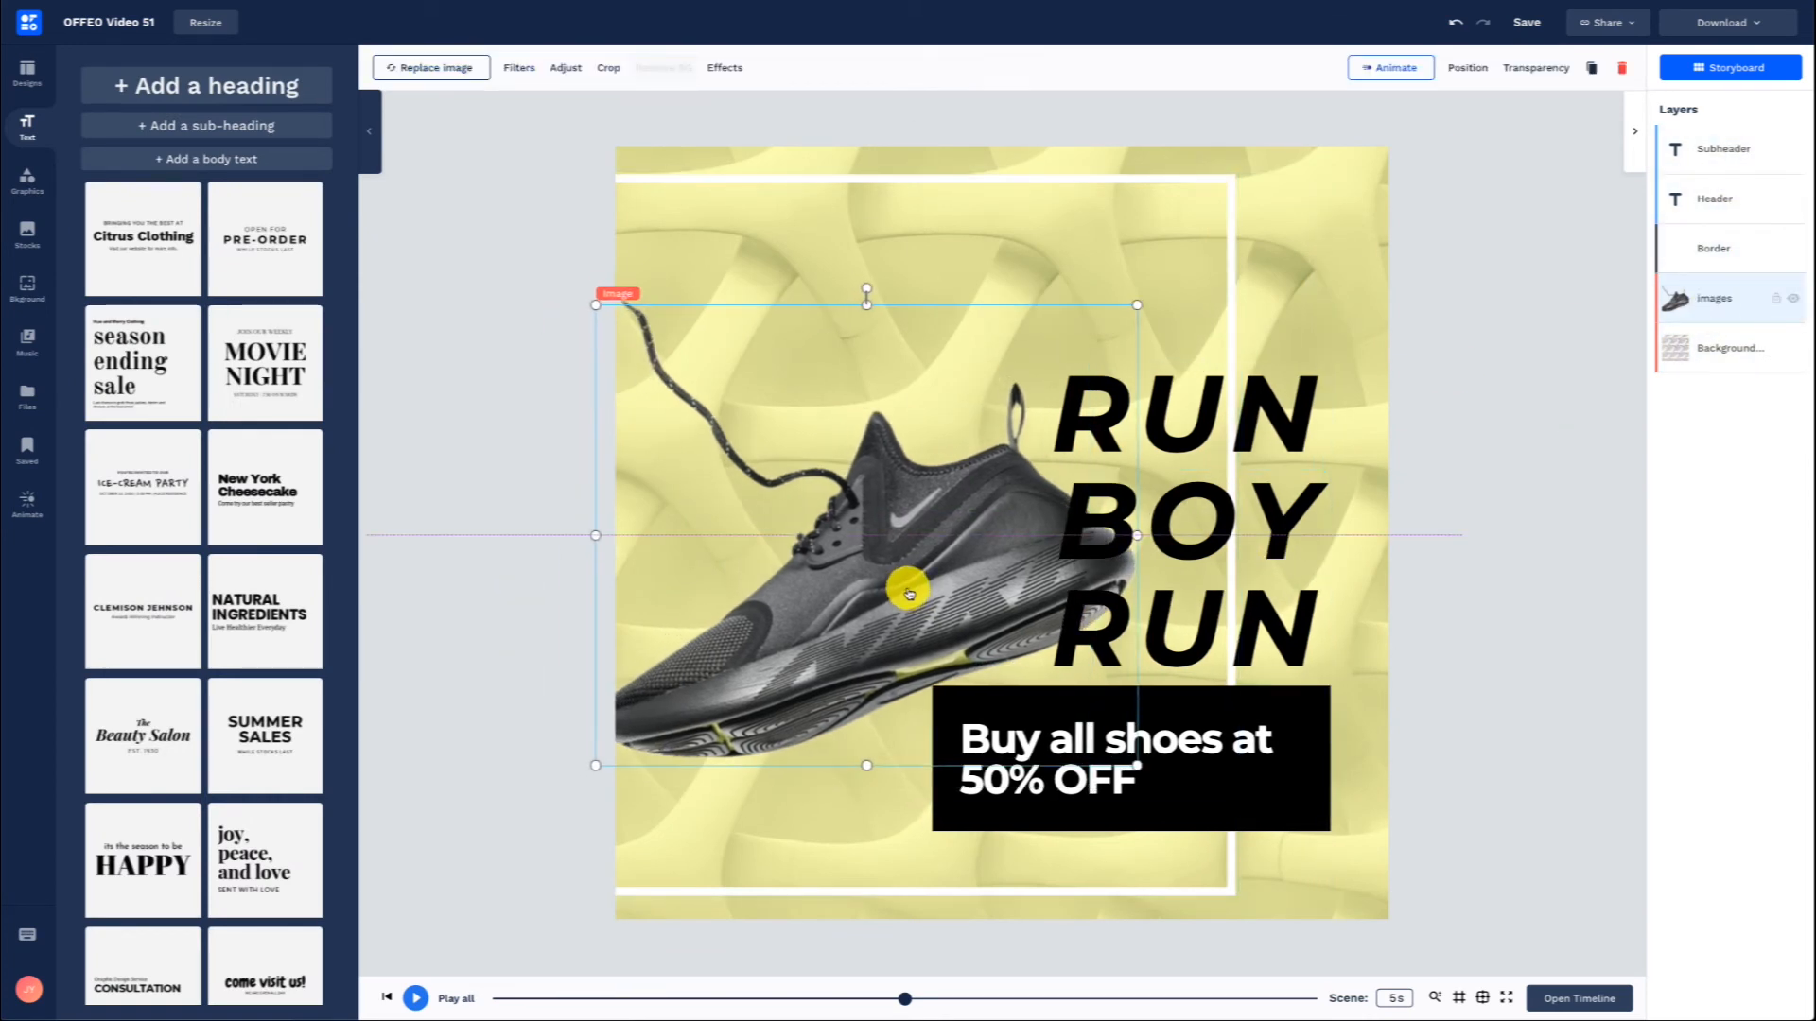
# - Turn on the Ground Shadow effect beneath the sneaker
pyautogui.click(725, 68)
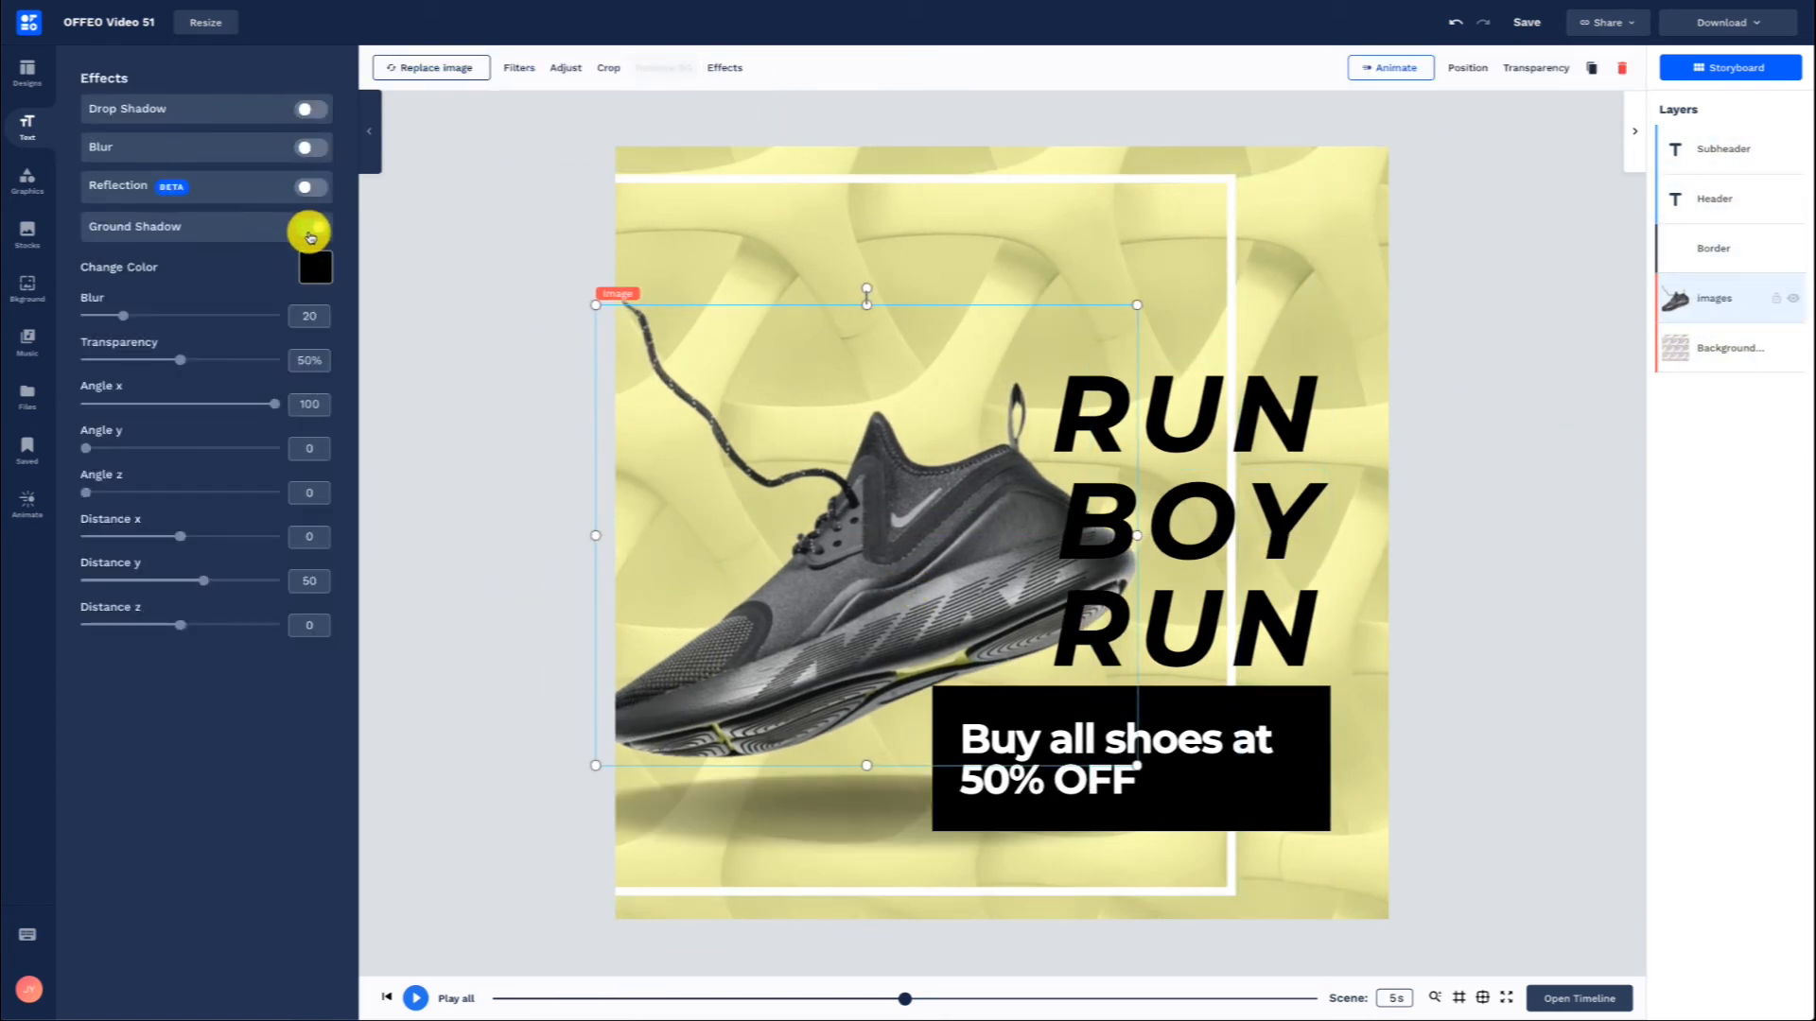
pyautogui.click(308, 225)
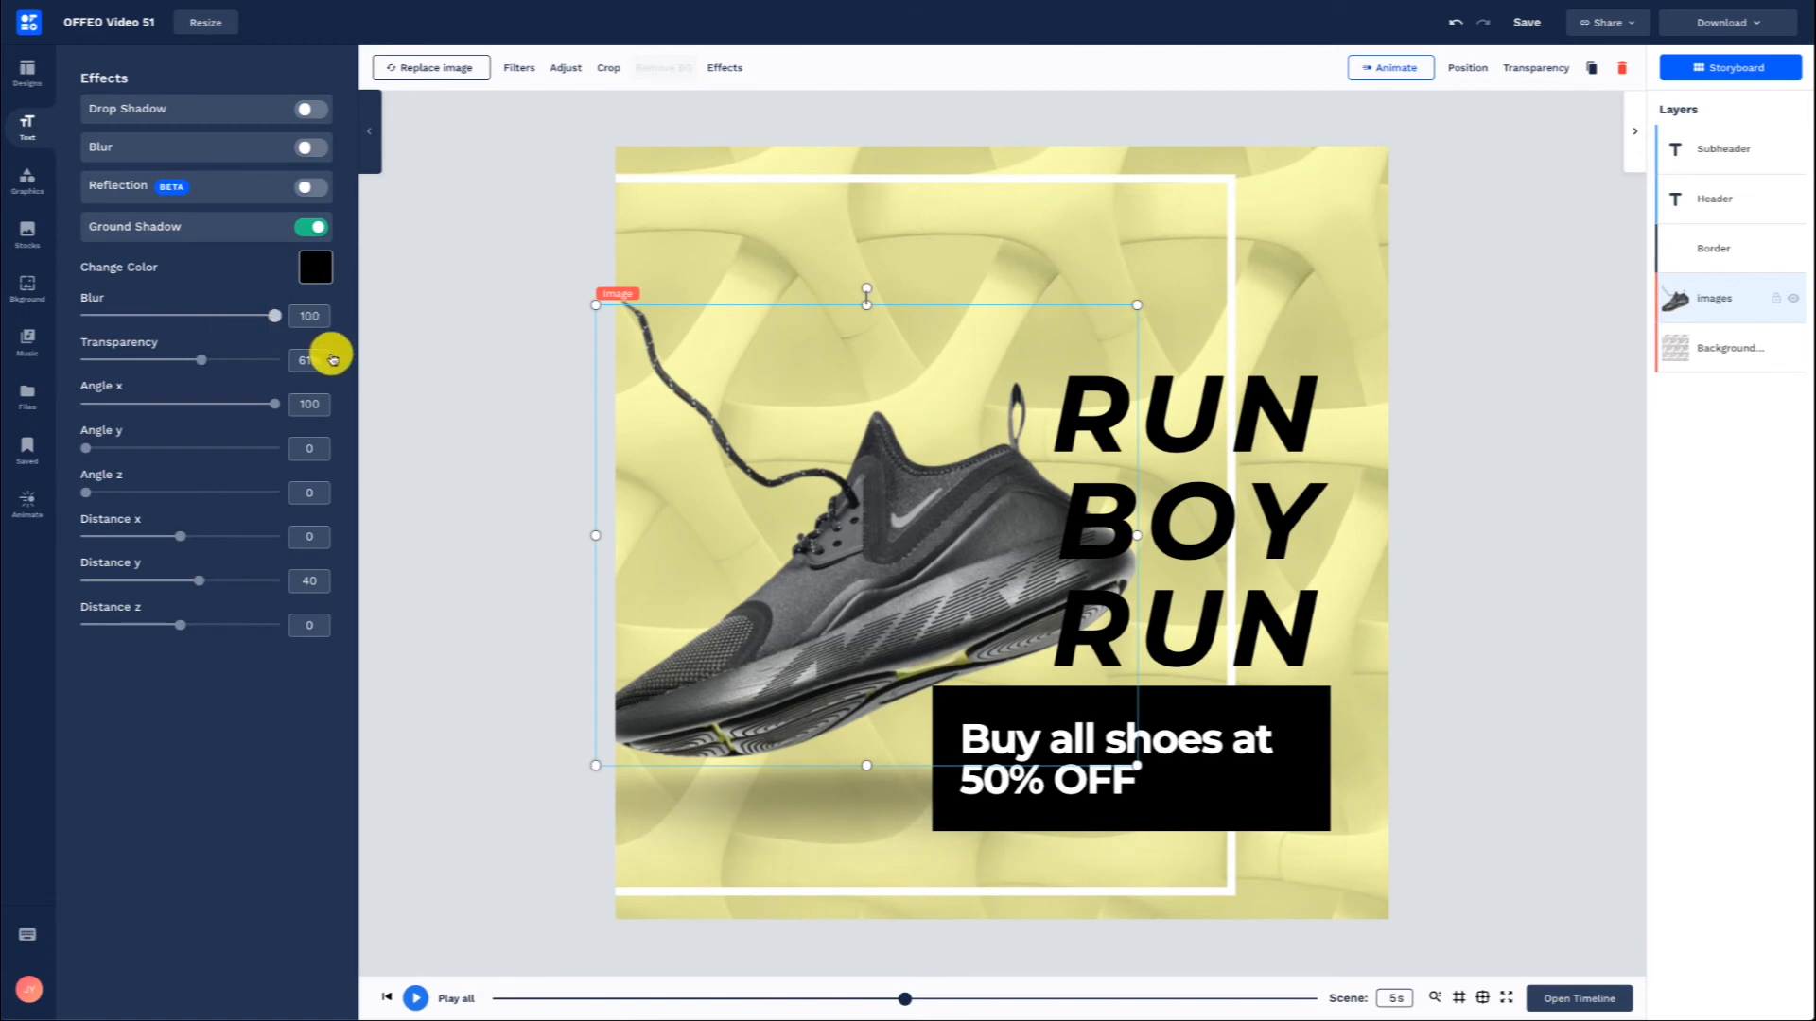